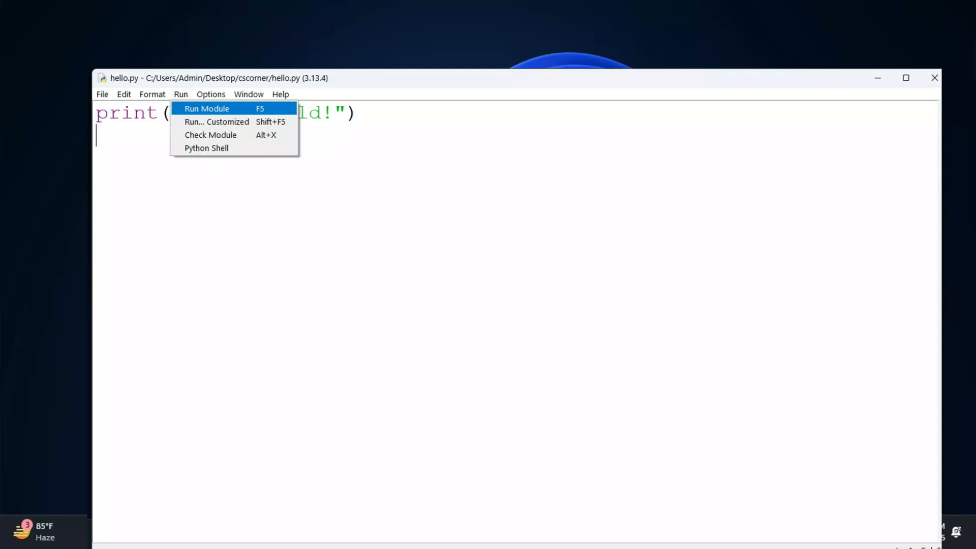
# Run hello.py so the shell prints Hello World!, then close the IDLE shell
pyautogui.click(206, 109)
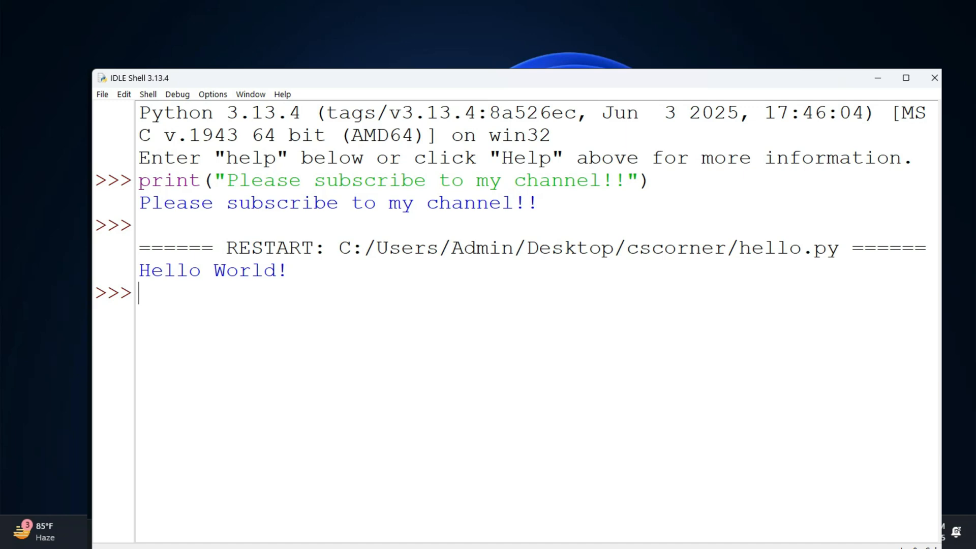
pyautogui.click(934, 78)
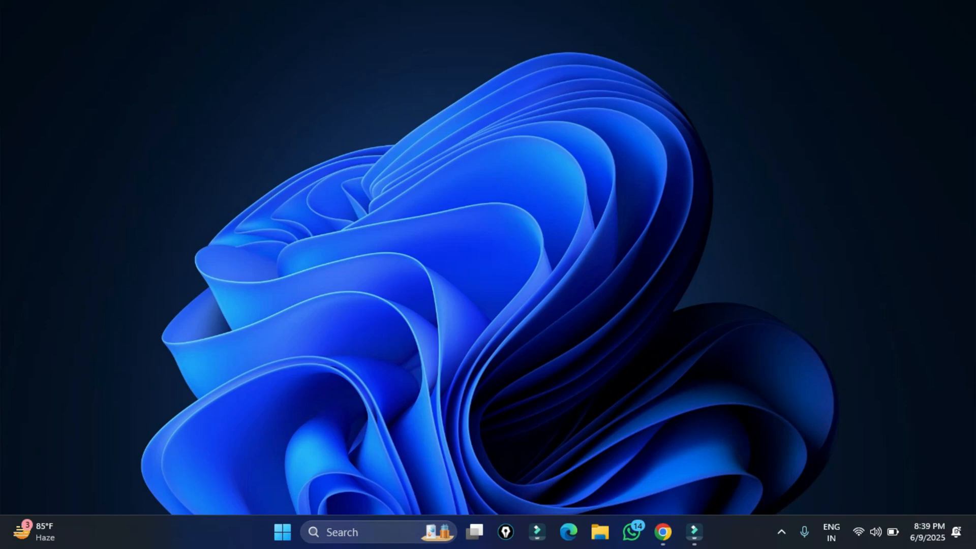
# In Chrome, search Google for 'python download' and open the Python.org downloads page
pyautogui.click(662, 532)
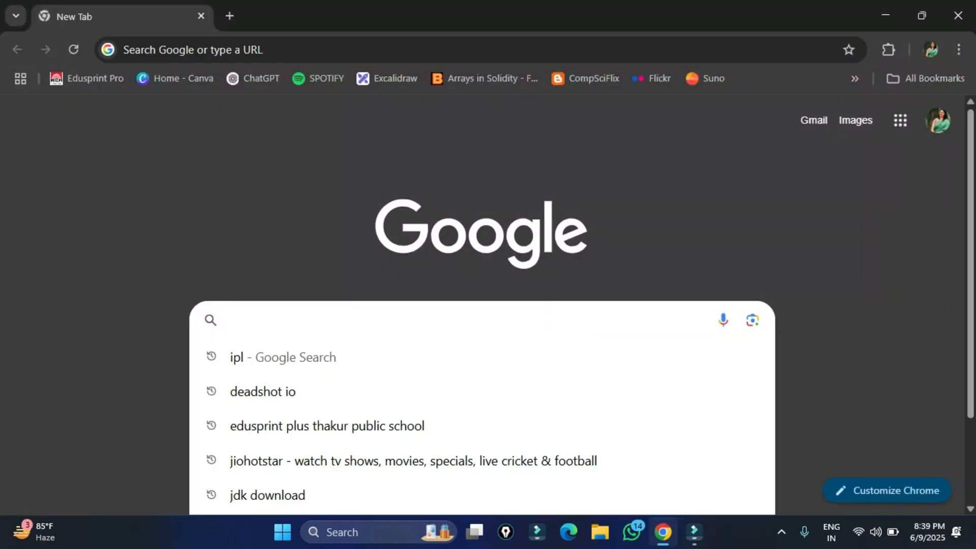
pyautogui.write('pyth')
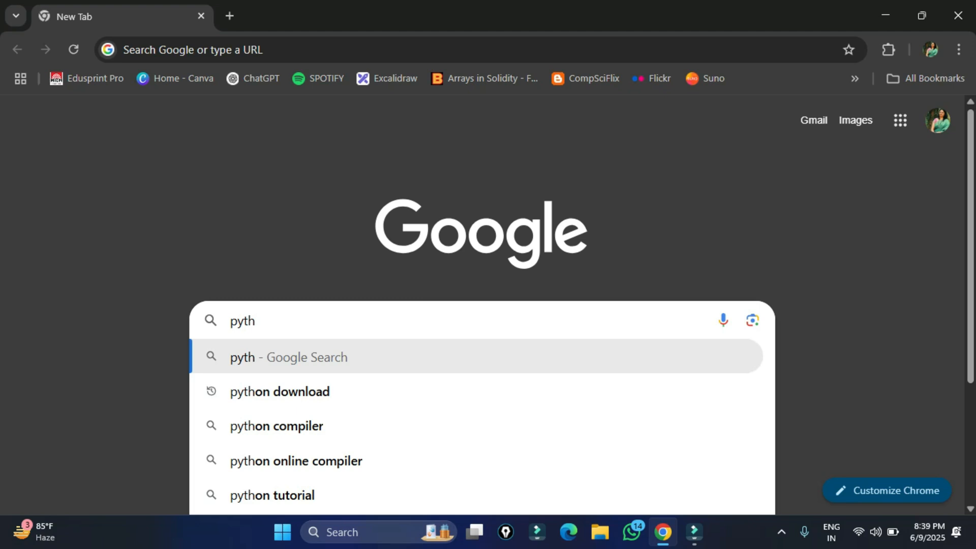
pyautogui.click(278, 390)
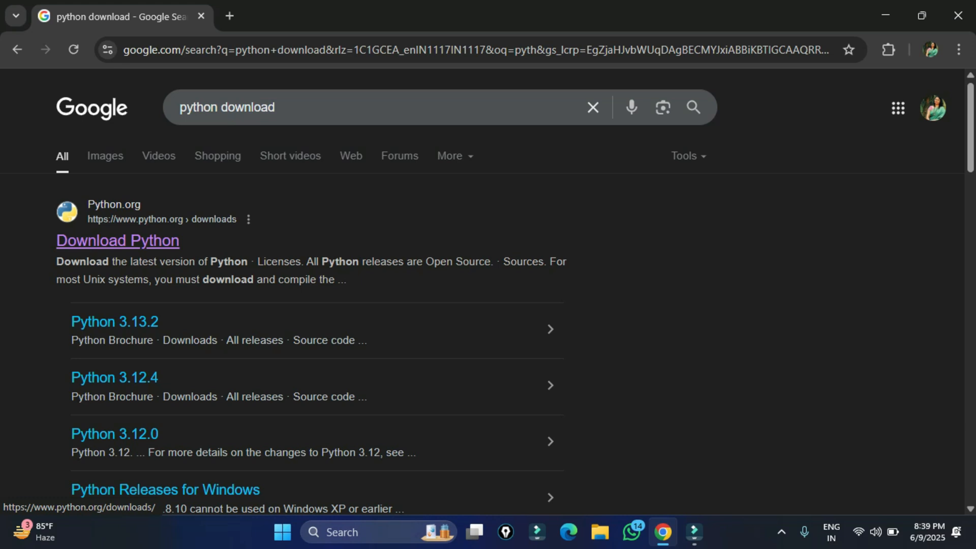
pyautogui.click(117, 240)
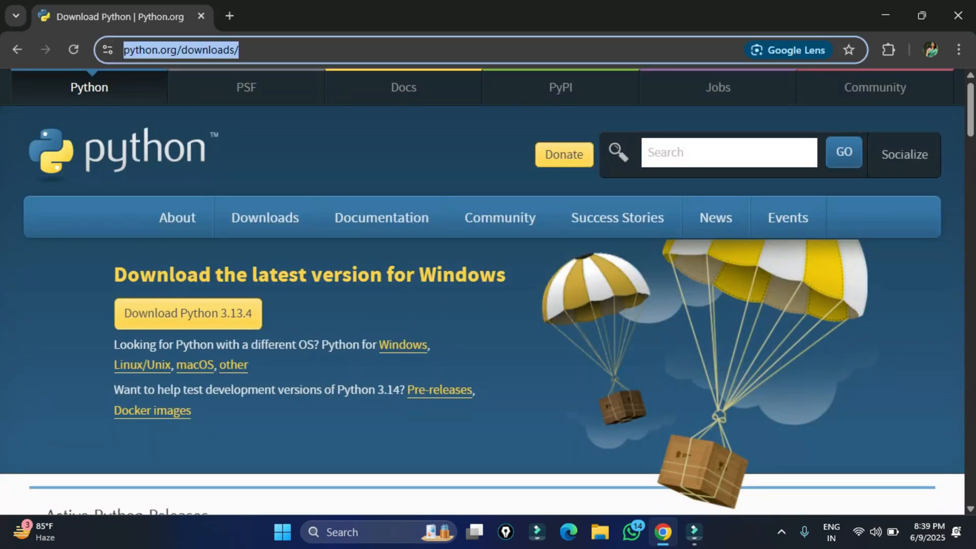
pyautogui.moveTo(177, 218)
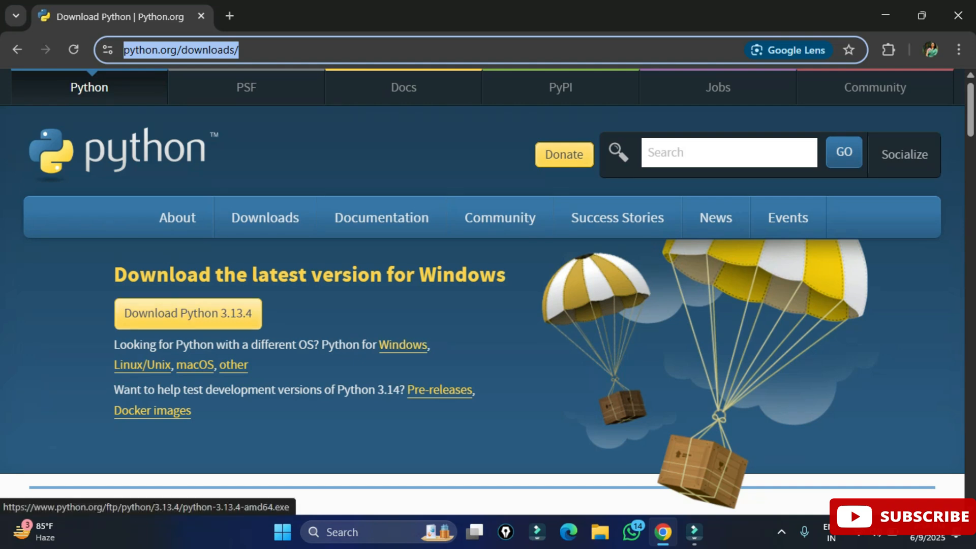
pyautogui.moveTo(140, 365)
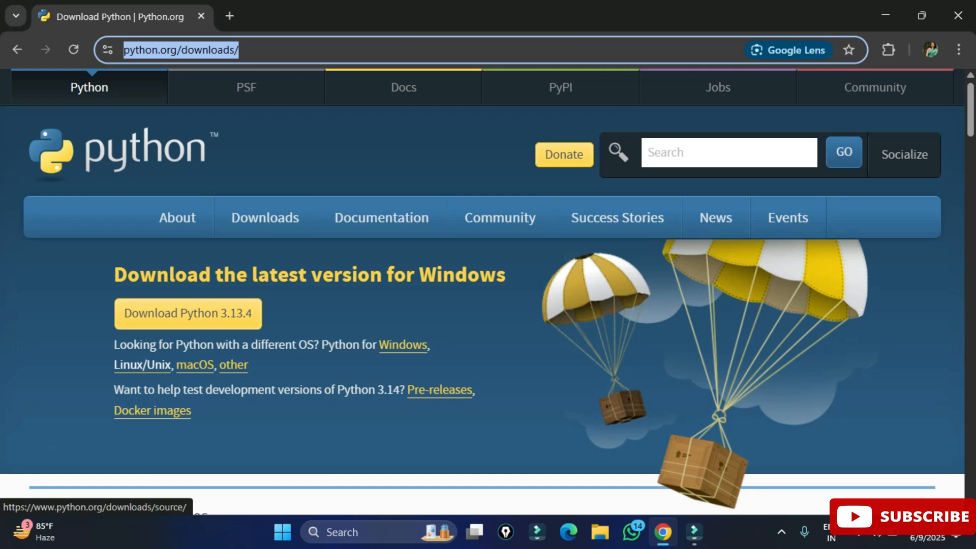
pyautogui.moveTo(187, 313)
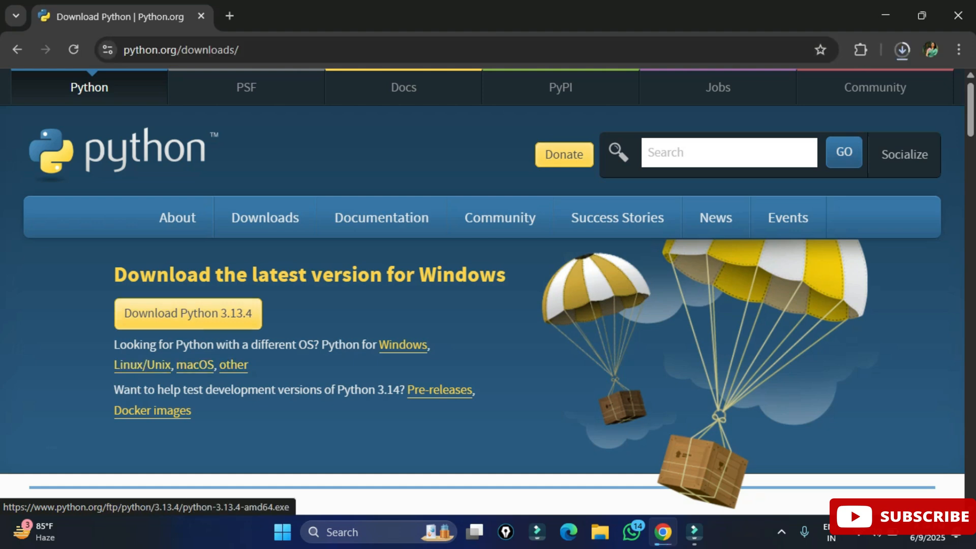
# Launch the downloaded python-3.13.4-amd64.exe installer from Chrome's downloads list
pyautogui.click(187, 313)
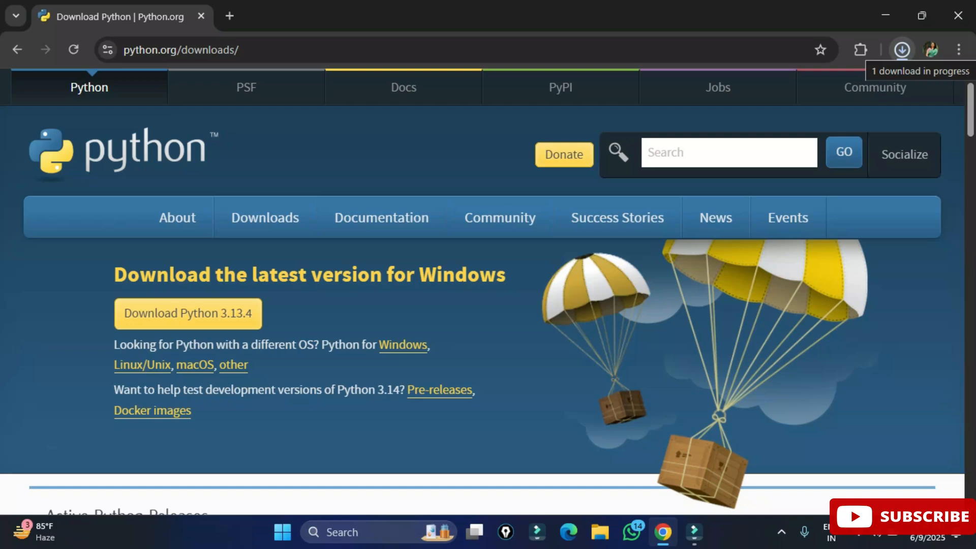
pyautogui.click(901, 50)
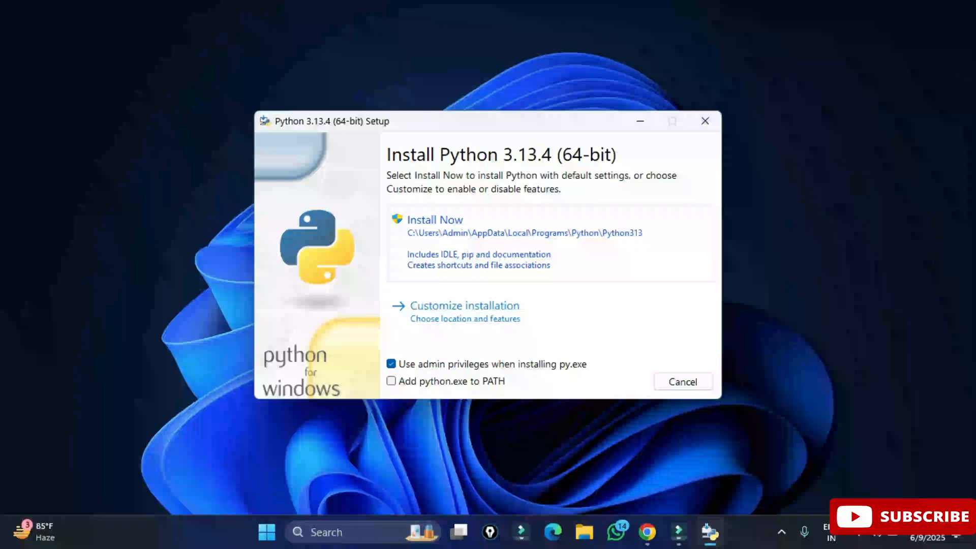
pyautogui.moveTo(464, 305)
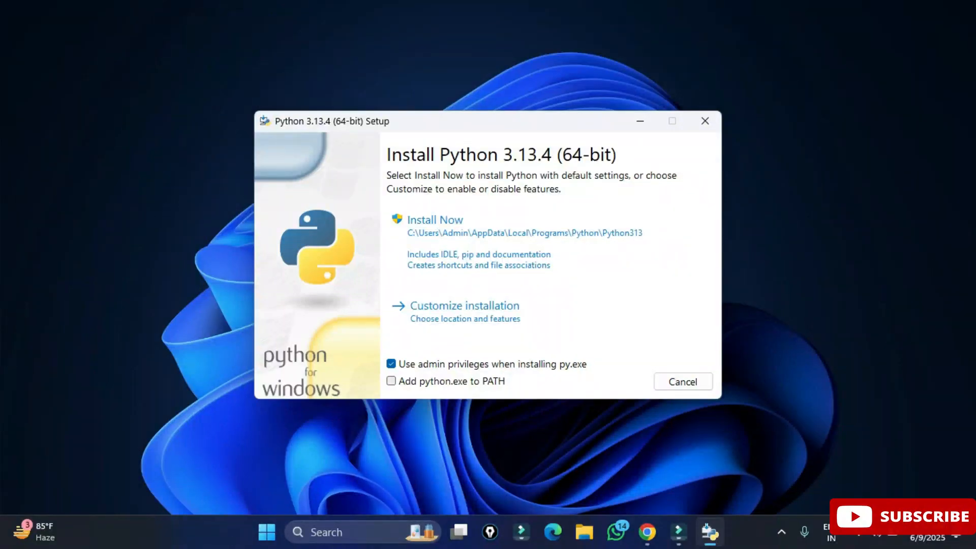
# Enable 'Add python.exe to PATH' and choose Customize installation
pyautogui.click(390, 382)
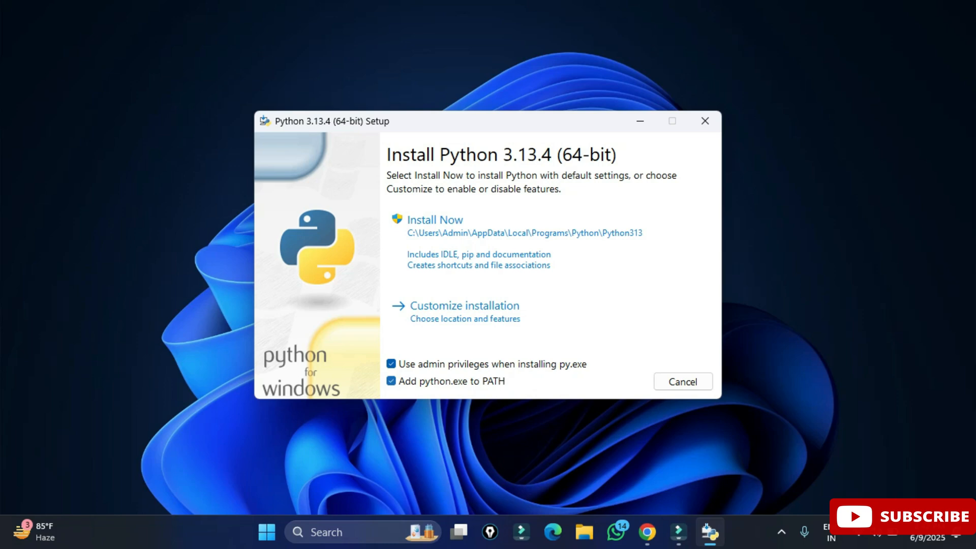
pyautogui.moveTo(464, 311)
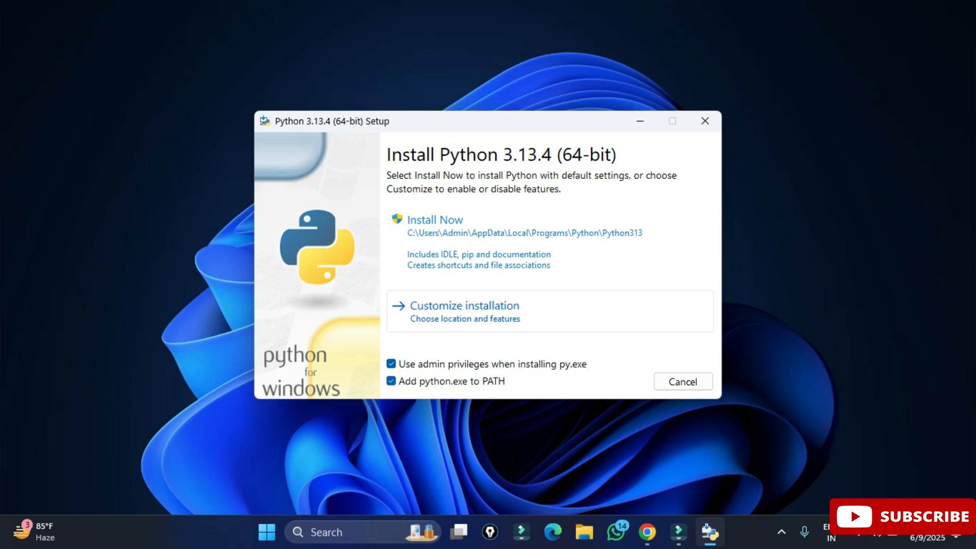
pyautogui.click(464, 306)
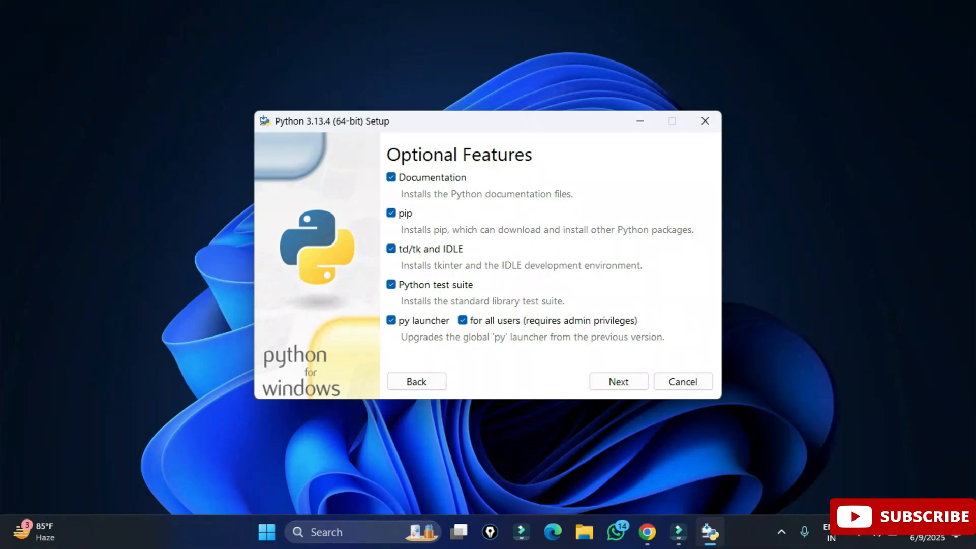
# Install Python 3.13 for all users into C:\Program Files\Python313 and let setup complete
pyautogui.click(618, 381)
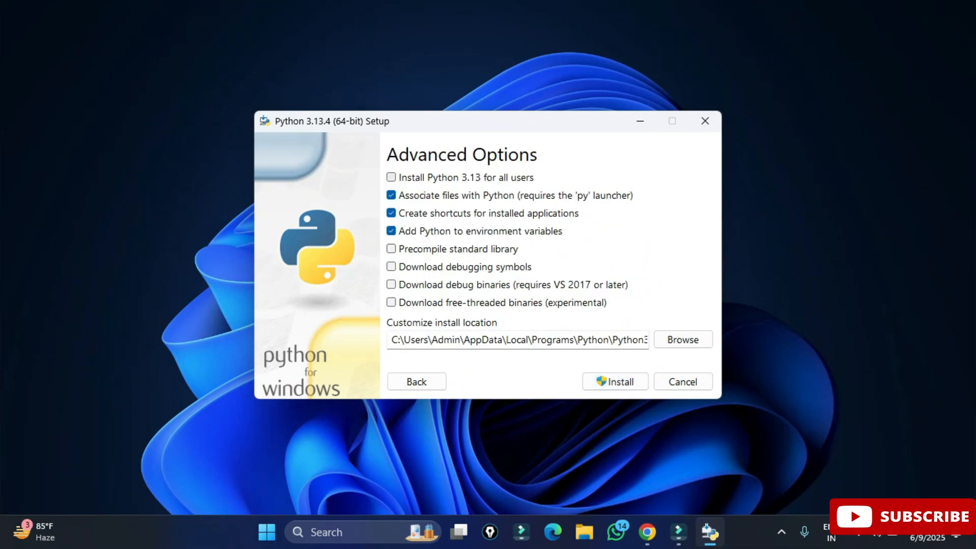
pyautogui.click(392, 177)
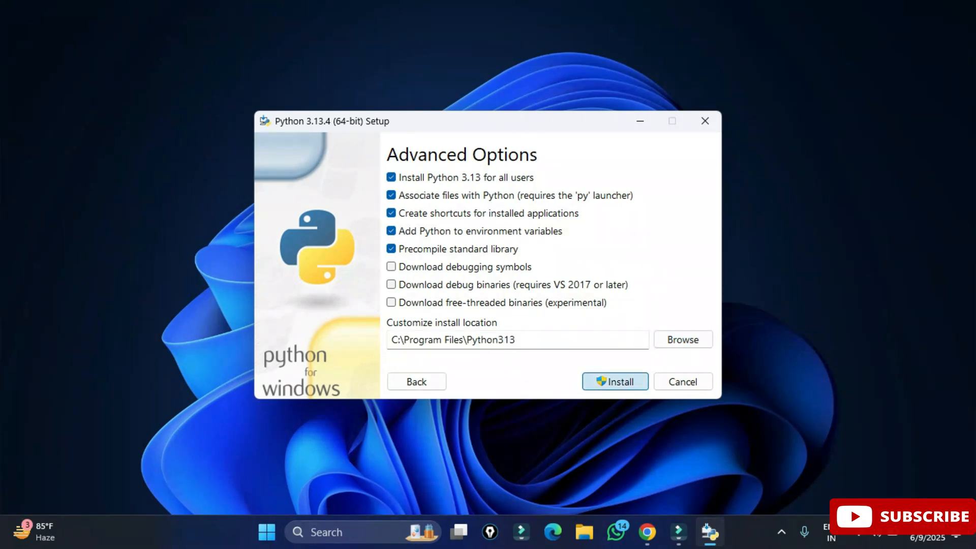
pyautogui.click(615, 381)
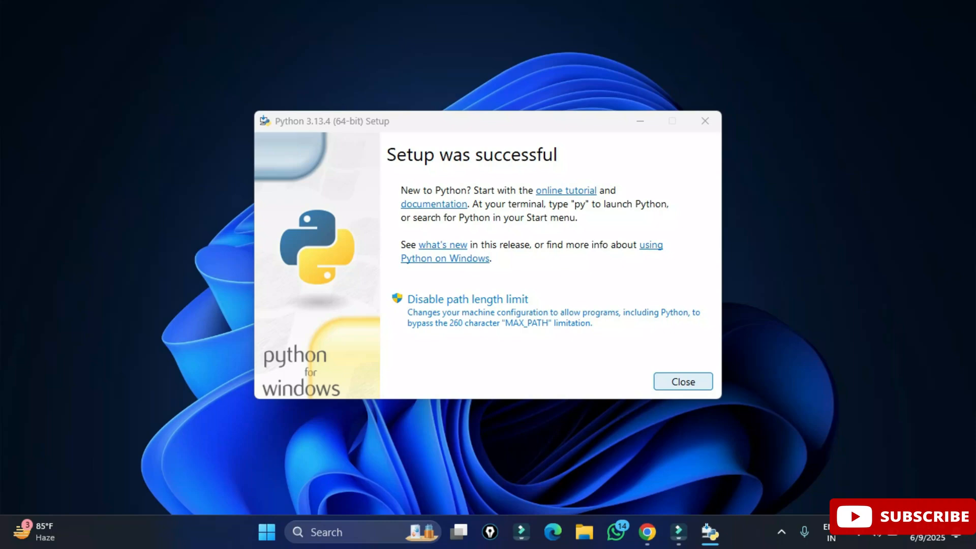
# Close the finished Python 3.13.4 setup window
pyautogui.click(683, 381)
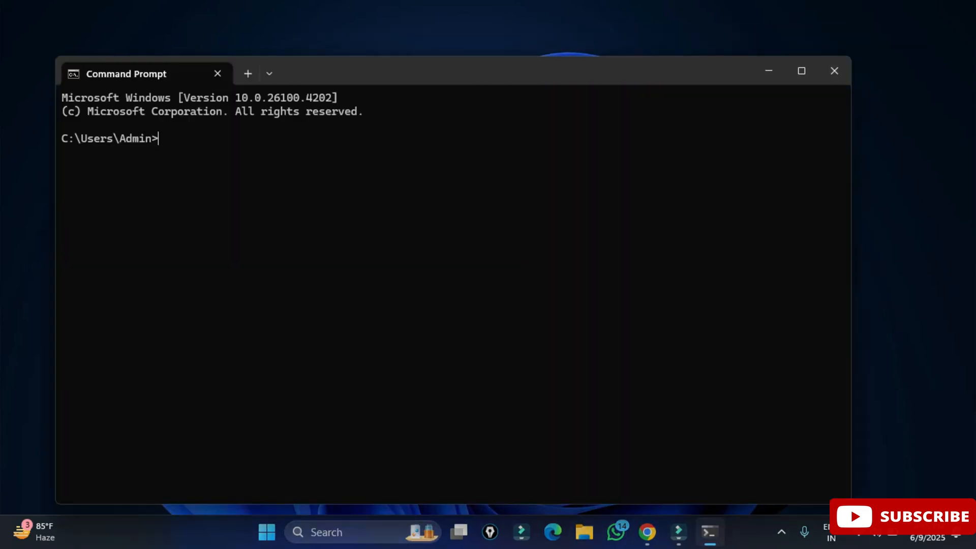
# Run 'python --version' in Command Prompt to confirm Python 3.13.4
pyautogui.moveTo(126, 73); pyautogui.dragTo(158, 50)
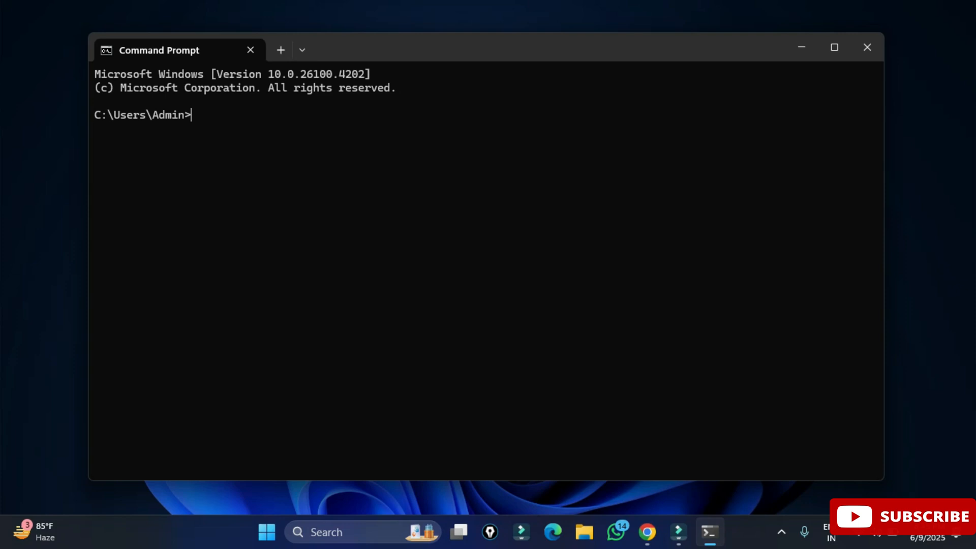
pyautogui.write('pytho')
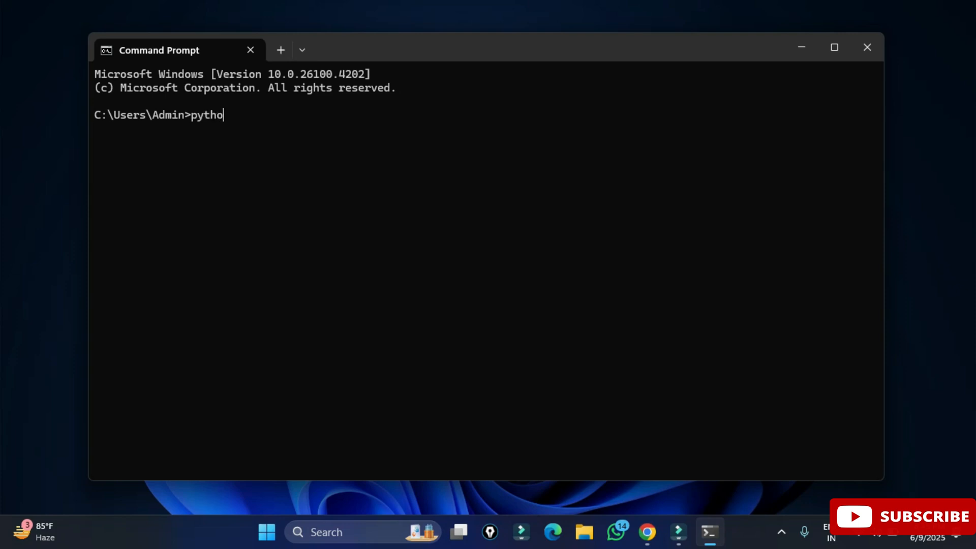
pyautogui.write('n --versio')
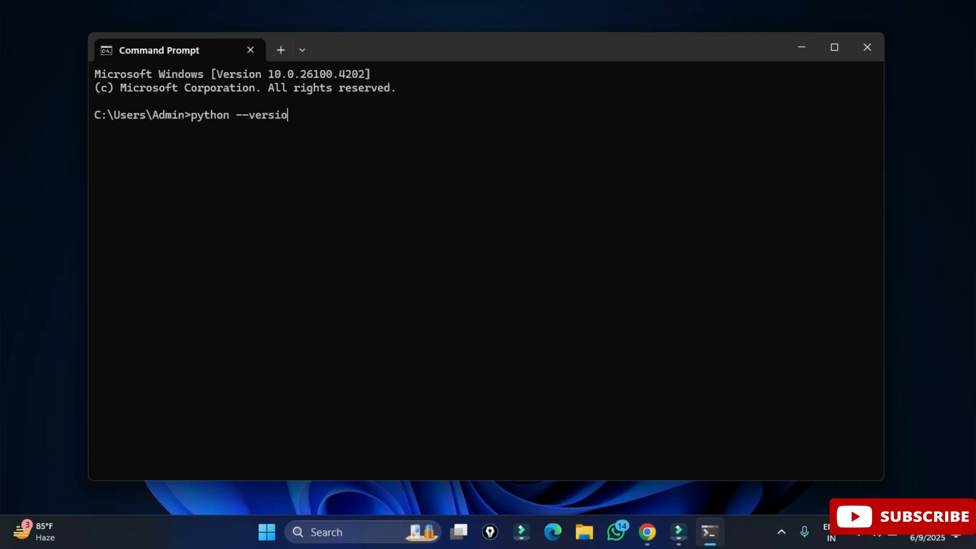
pyautogui.press('Enter')
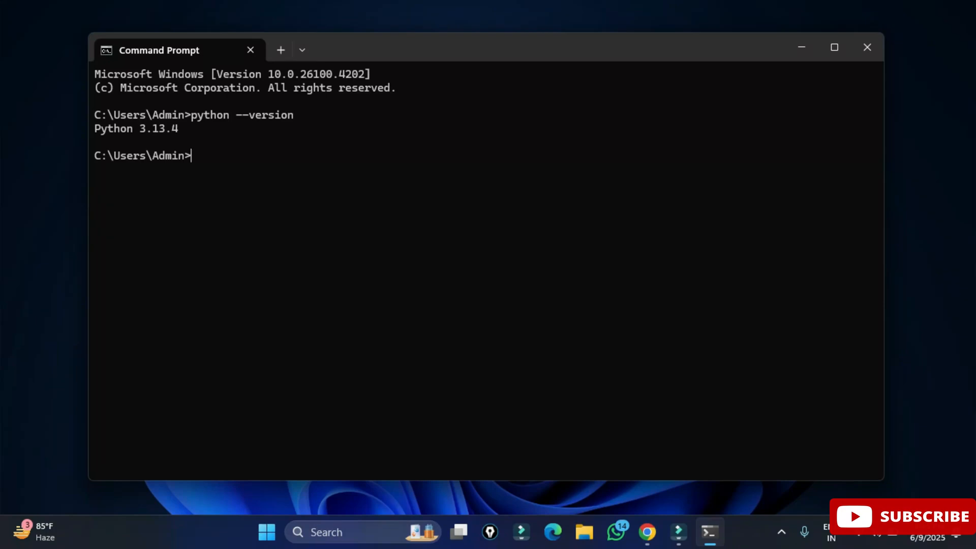
# Run 'pip --version' to confirm pip 25.1.1, then start the Python interpreter
pyautogui.write('pi')
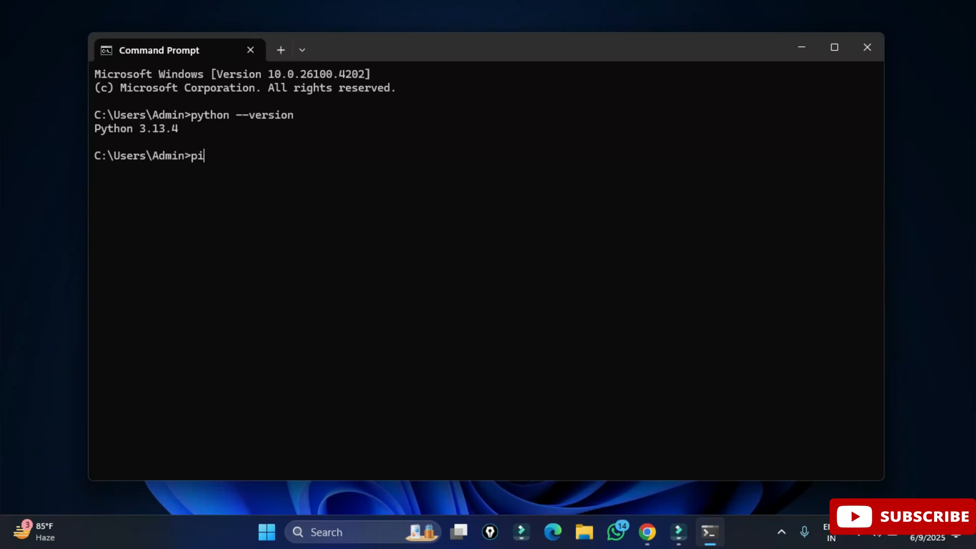
pyautogui.write('p --version')
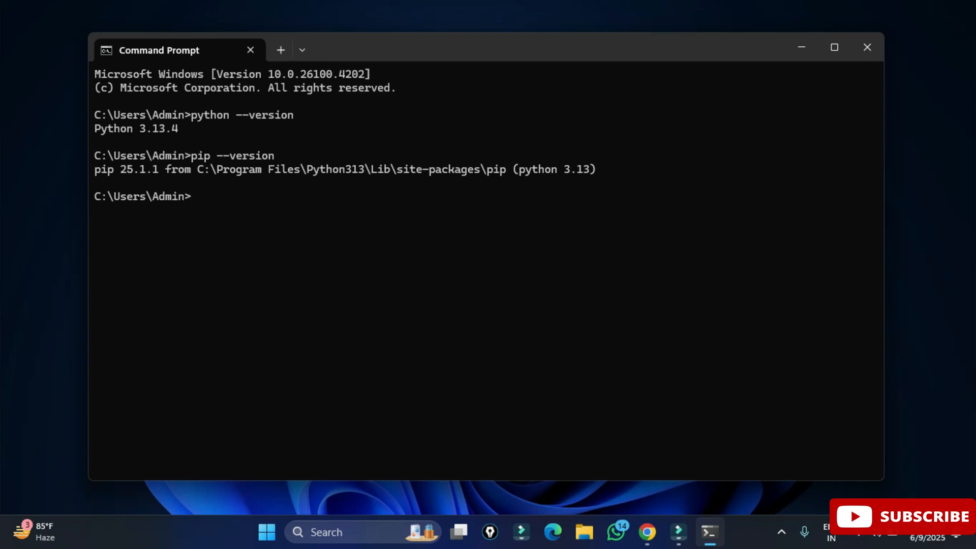
pyautogui.write('python')
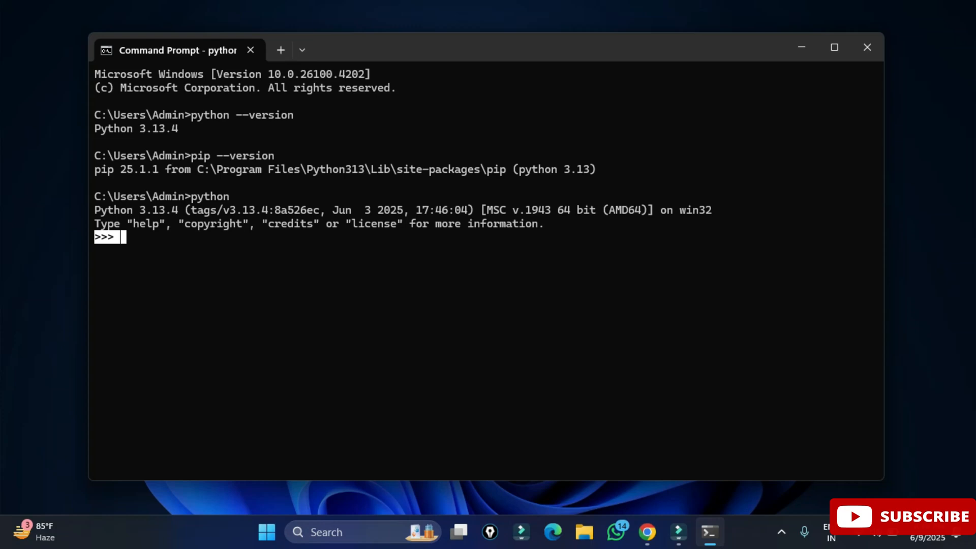
# Evaluate 234+899/12334 at the >>> prompt, giving 234.0728879520026
pyautogui.write('234')
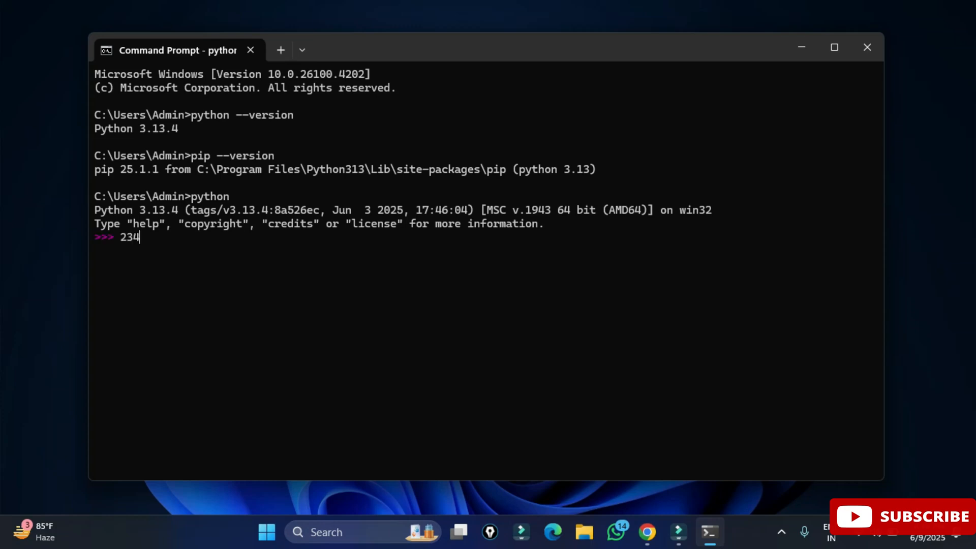
pyautogui.write('+8')
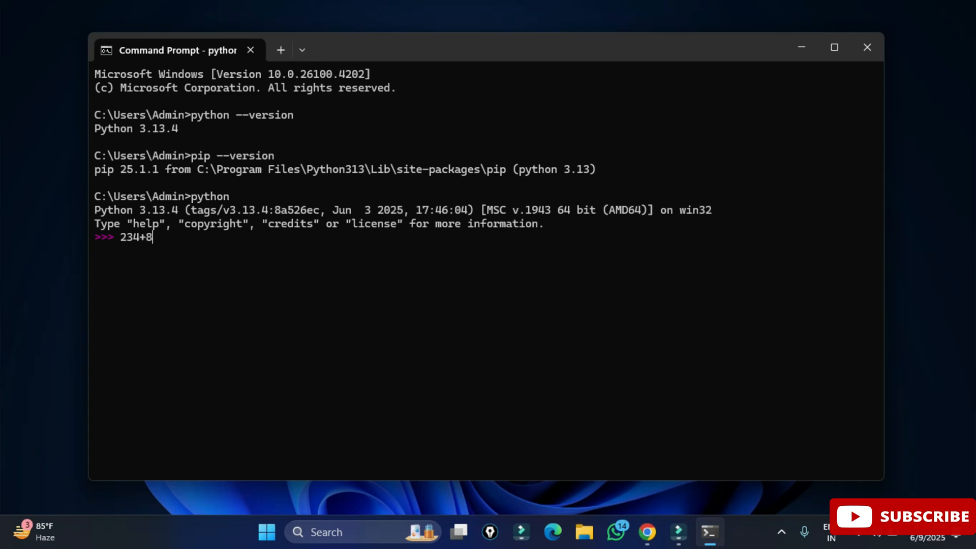
pyautogui.write('99/12334')
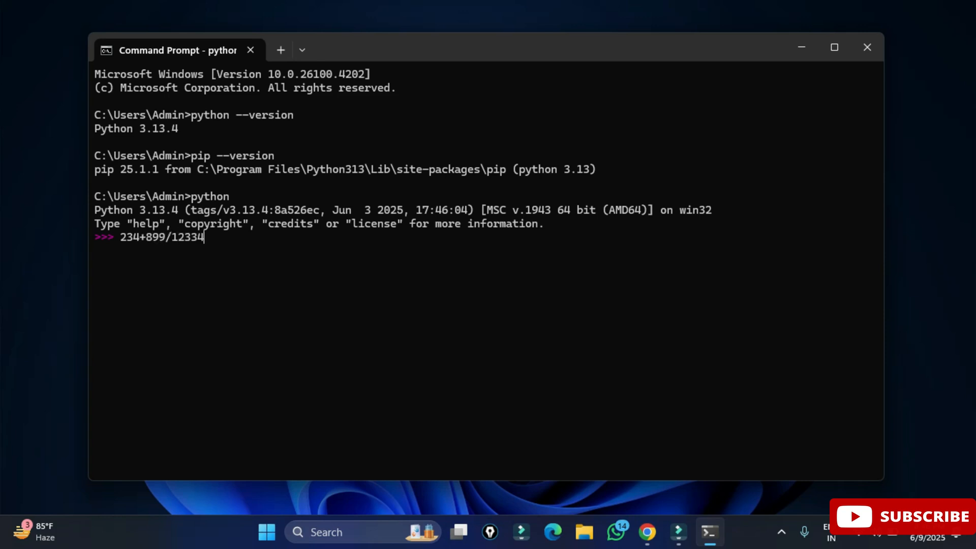
# Enter print("Welcome to my channel") at the interactive prompt
pyautogui.write('pri')
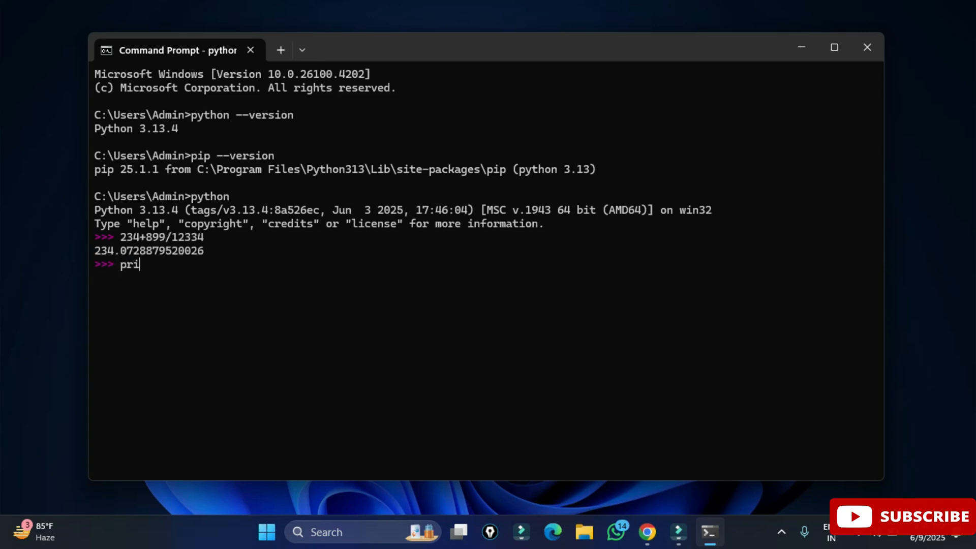
pyautogui.write('nt')
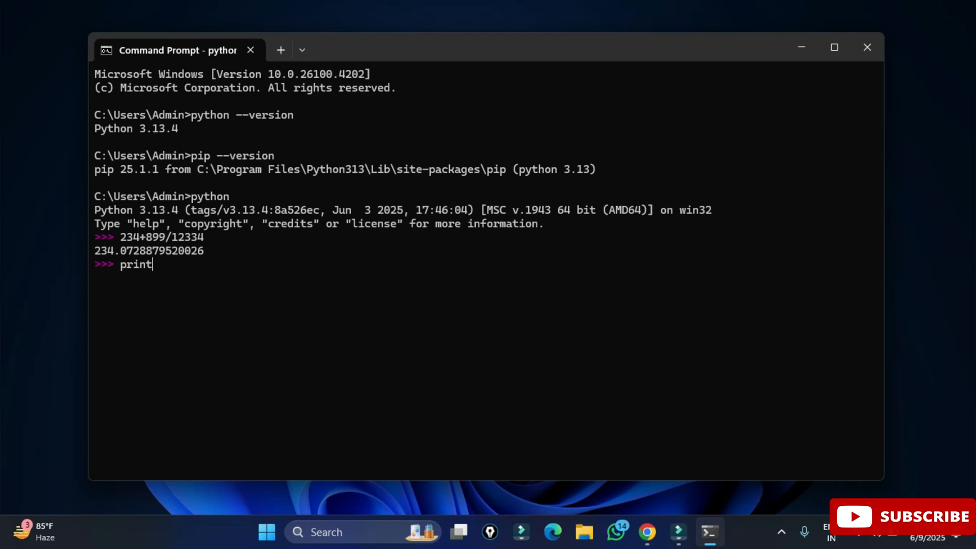
pyautogui.write('("We')
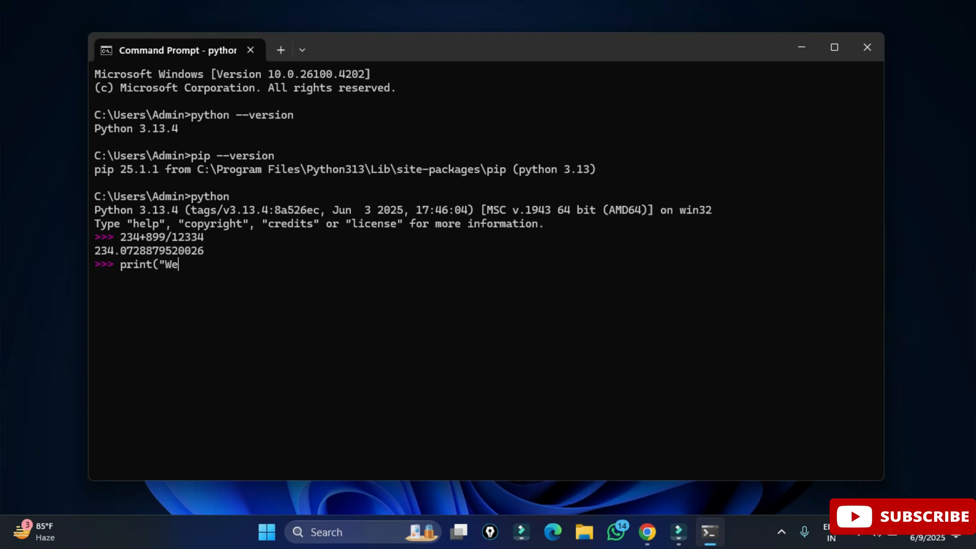
pyautogui.write('lcome to my channe')
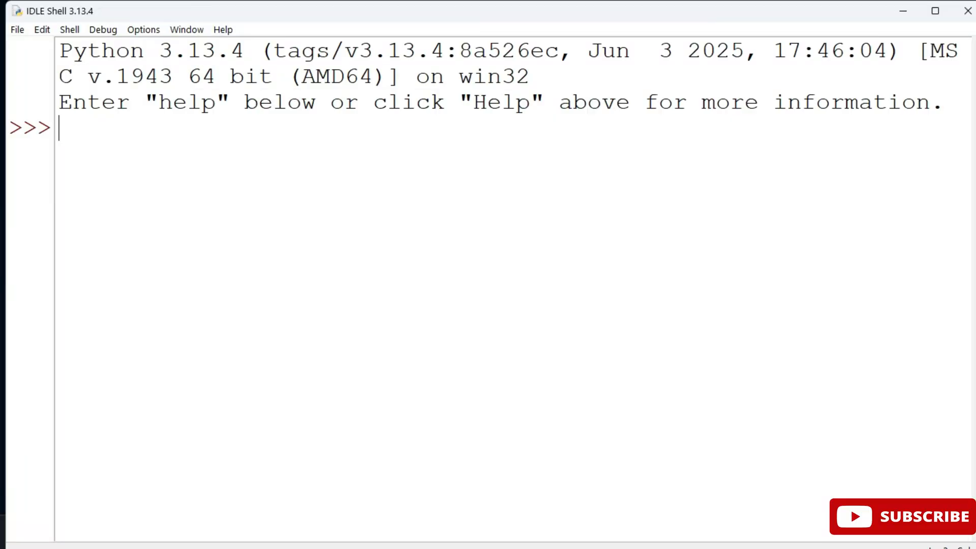
# Run print("Please subscribe to my channel!!") in the IDLE shell
pyautogui.write('print("Pl')
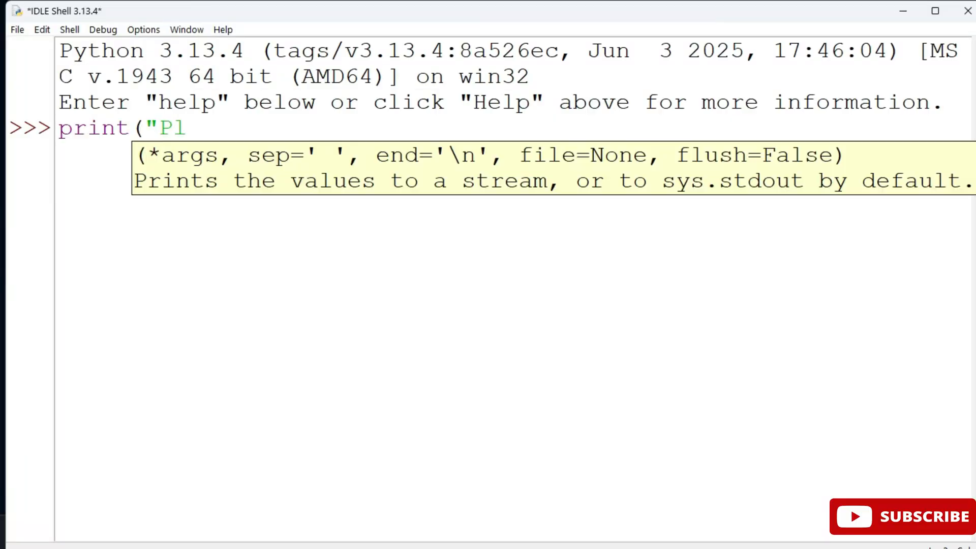
pyautogui.write('ease subsc')
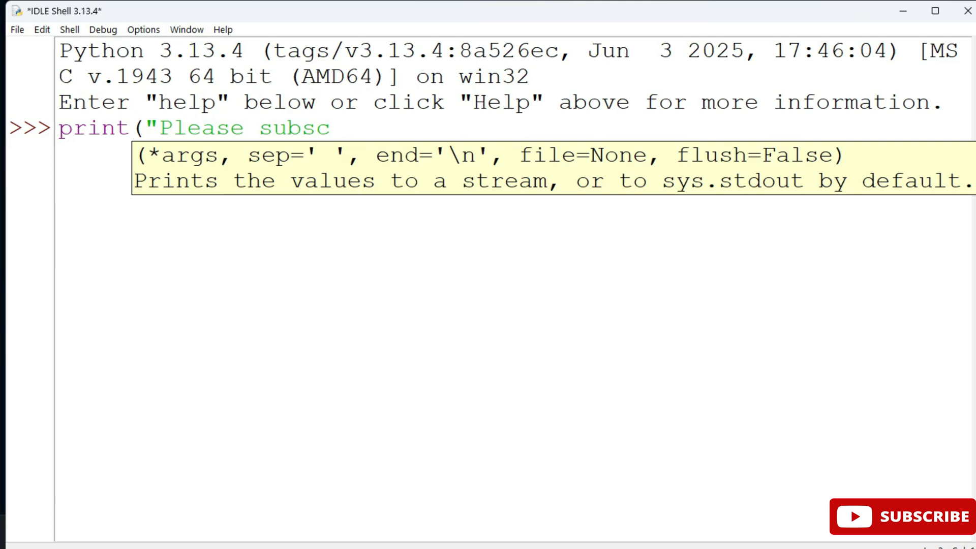
pyautogui.write('ribe to m')
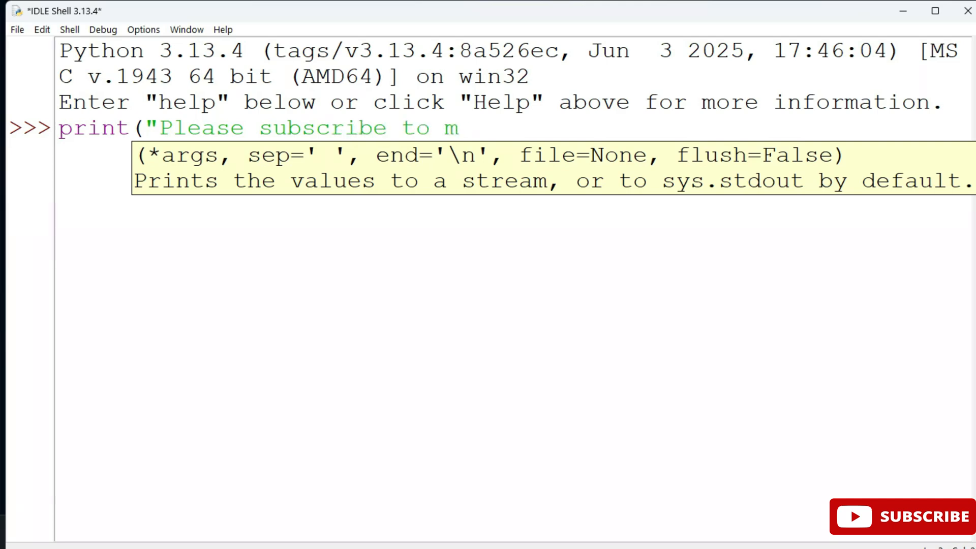
pyautogui.write('y channel!"')
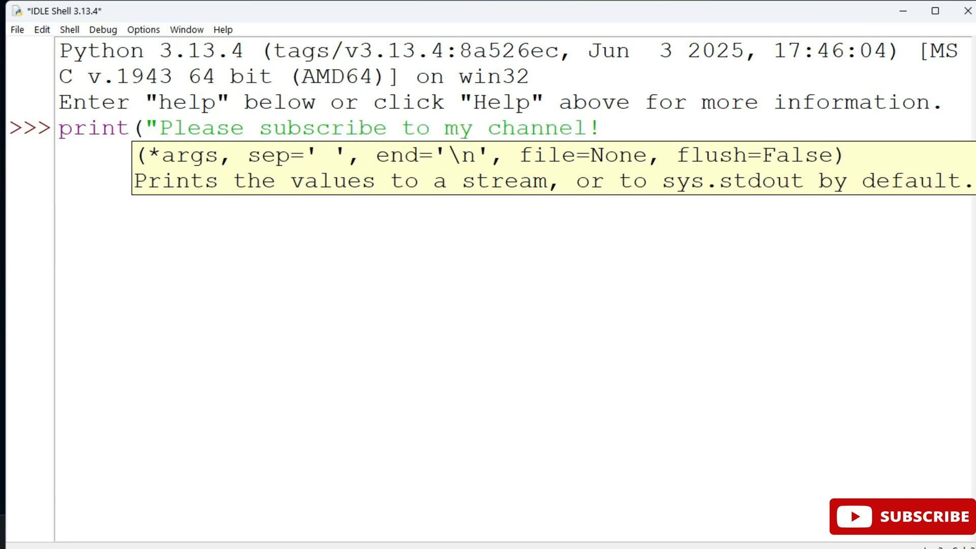
pyautogui.press('Return')
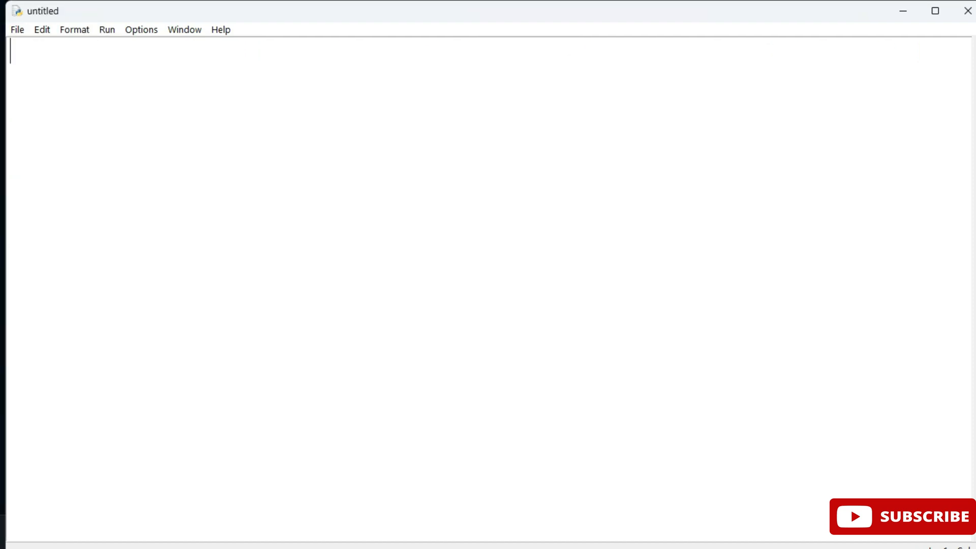
# Write the line print("Hello World!") in the new untitled script
pyautogui.write('pri')
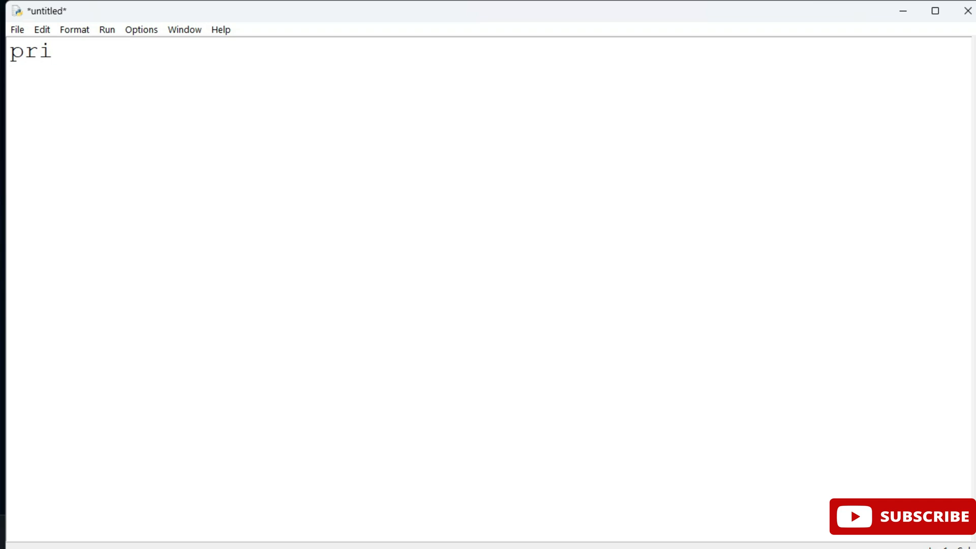
pyautogui.write('nt("')
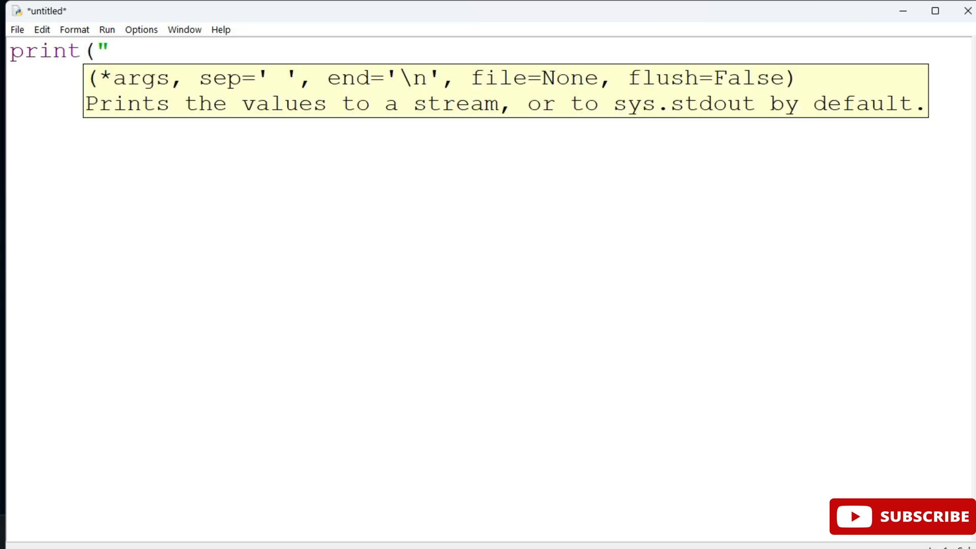
pyautogui.write('Hell')
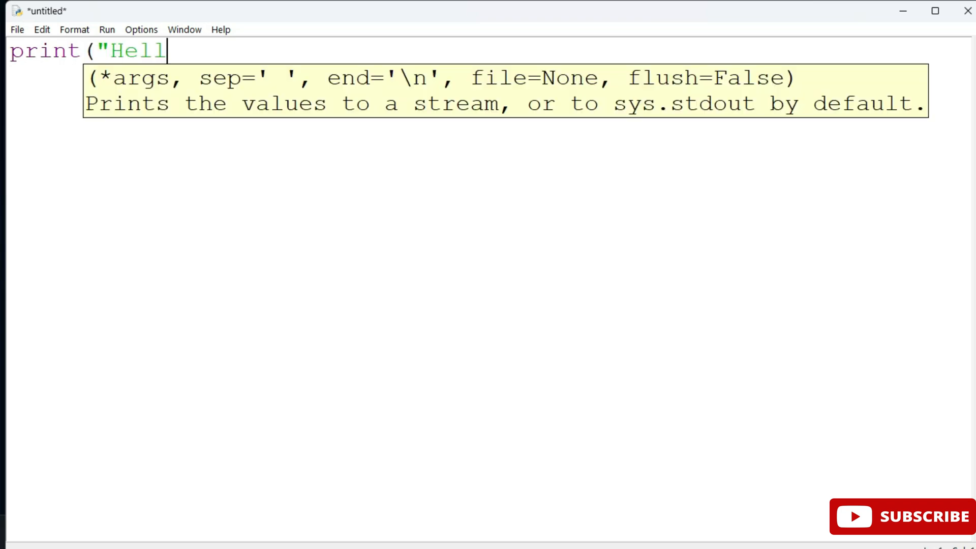
pyautogui.write('o Wor')
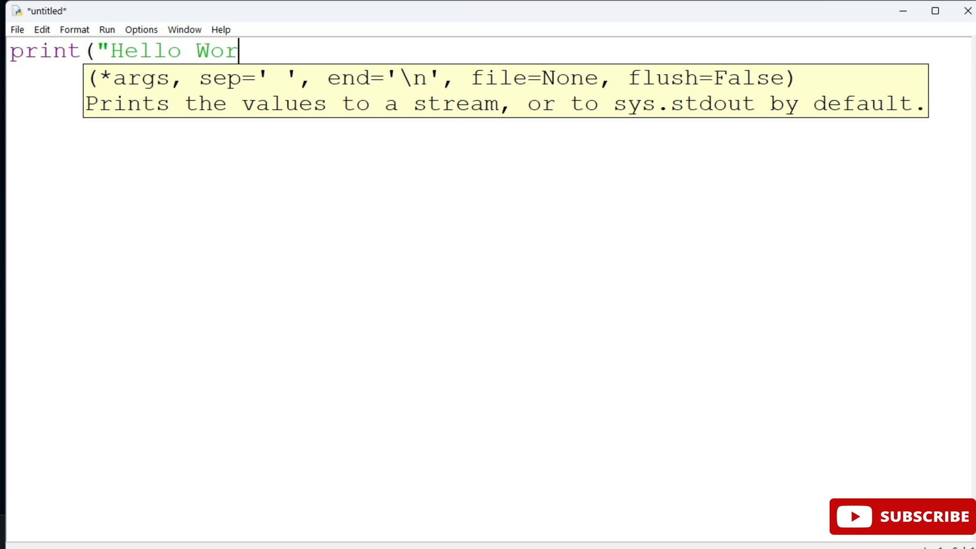
pyautogui.write('ld!')
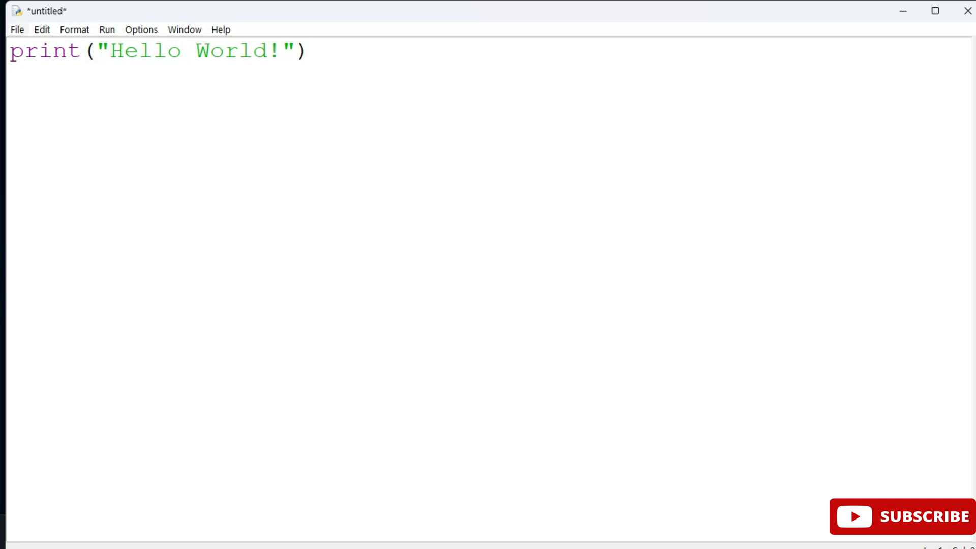
pyautogui.click(310, 51)
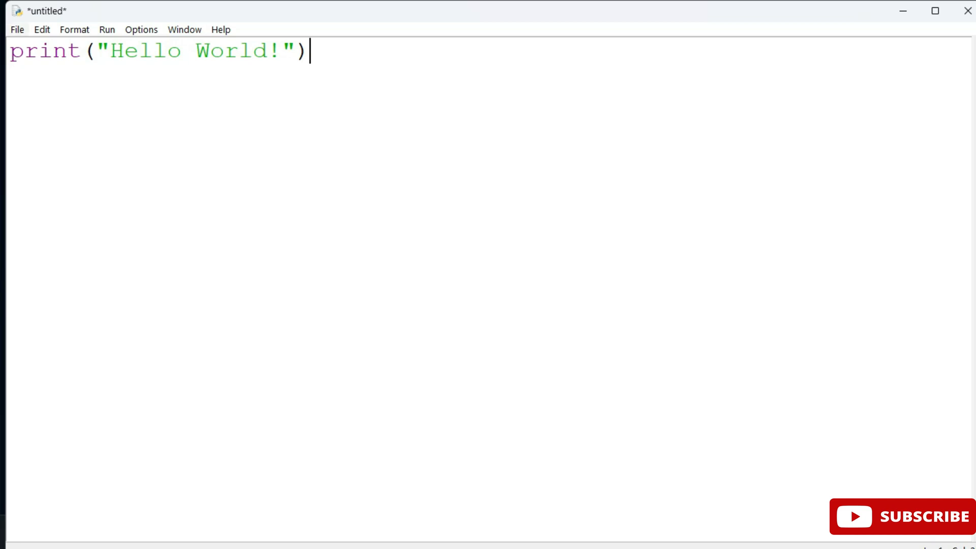
# Save the script via Save As as hello.py in the Desktop cscorner folder
pyautogui.click(17, 29)
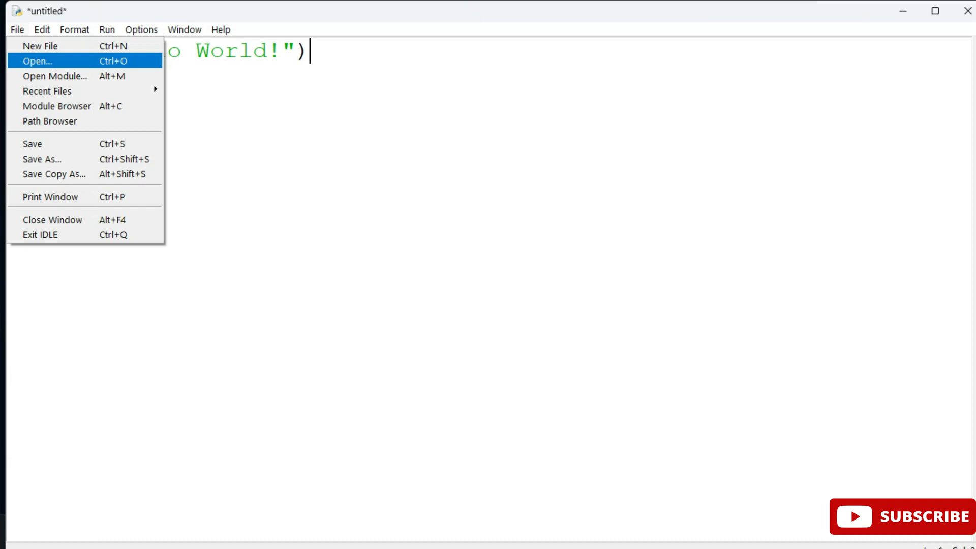
pyautogui.moveTo(54, 159)
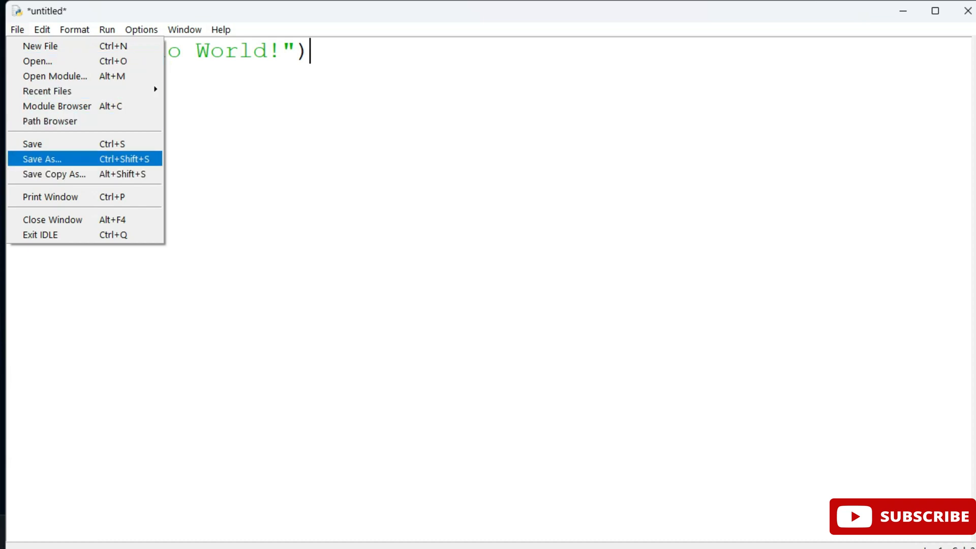
pyautogui.click(40, 158)
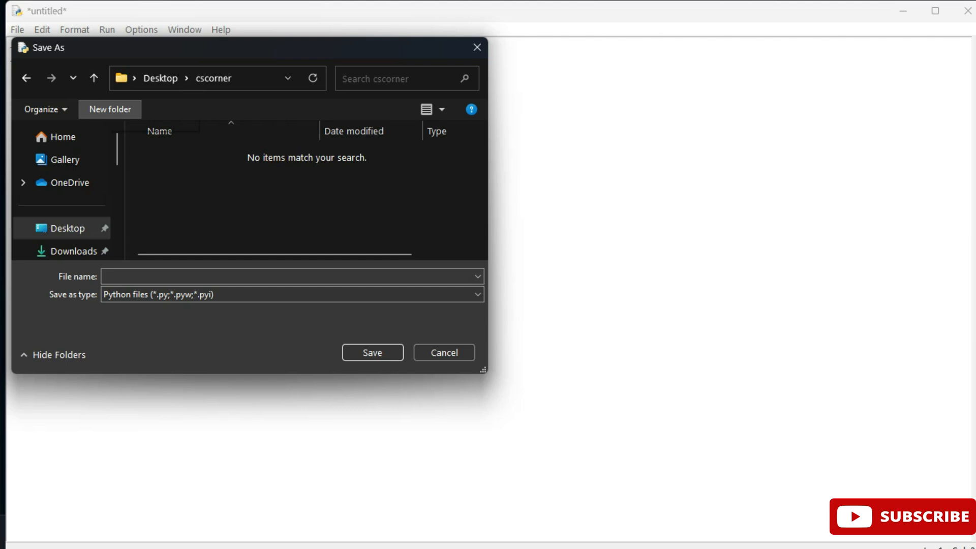
pyautogui.click(292, 277)
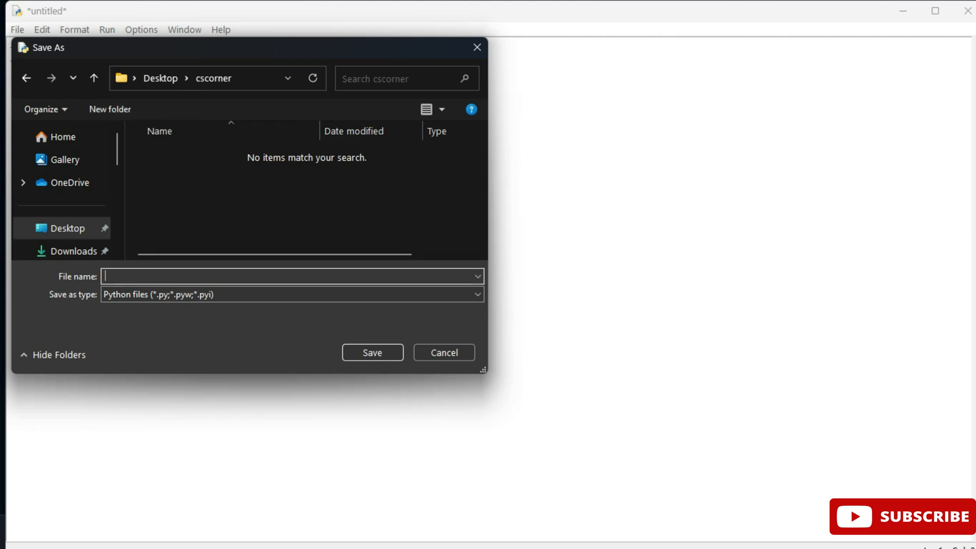
pyautogui.write('hel')
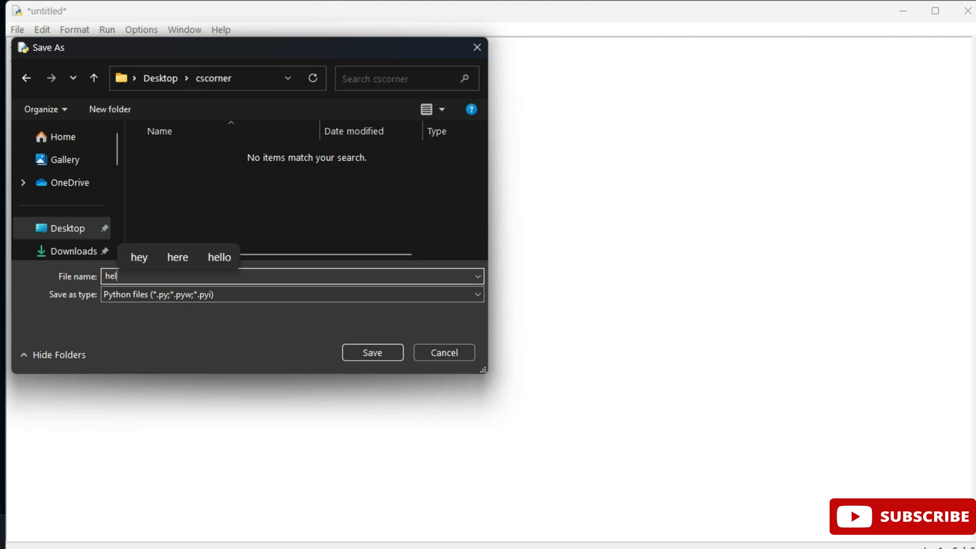
pyautogui.write('lo')
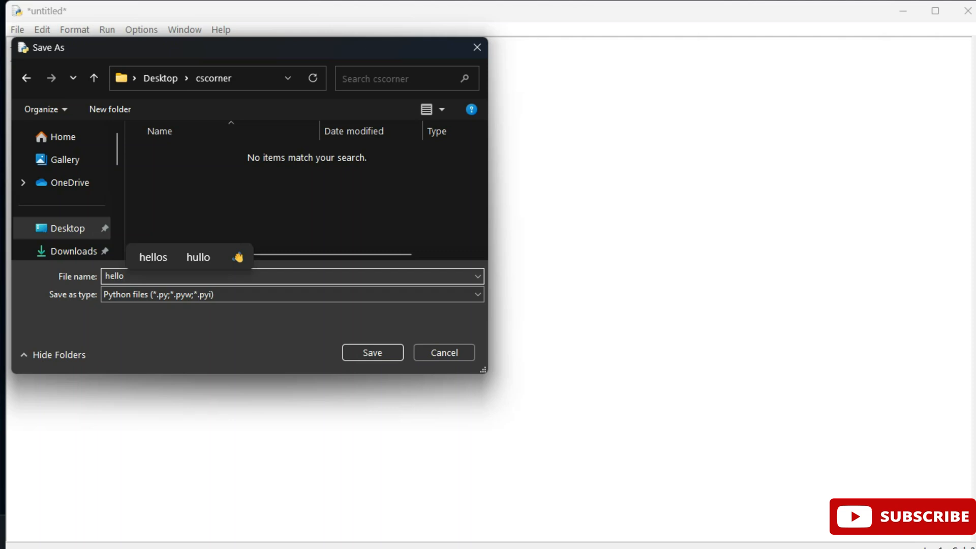
pyautogui.write('.py')
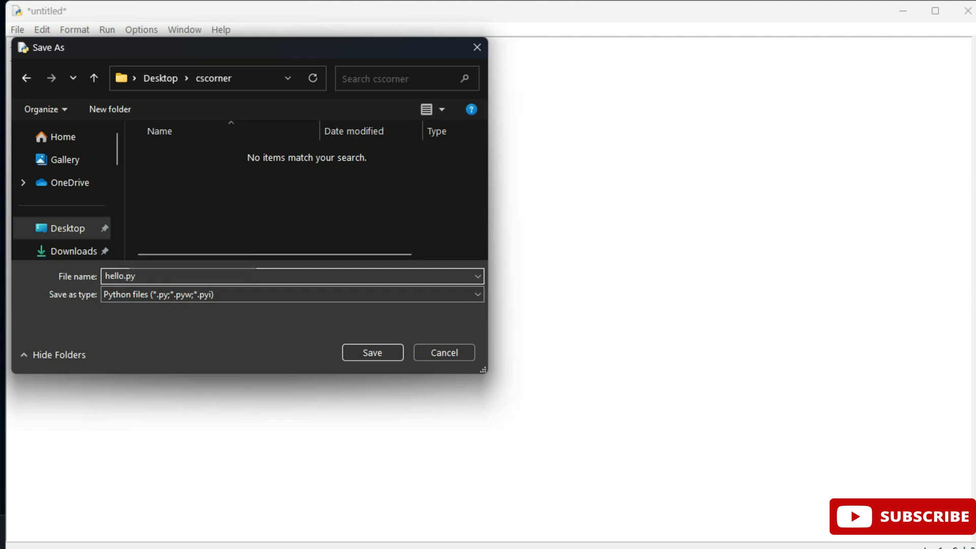
pyautogui.click(292, 277)
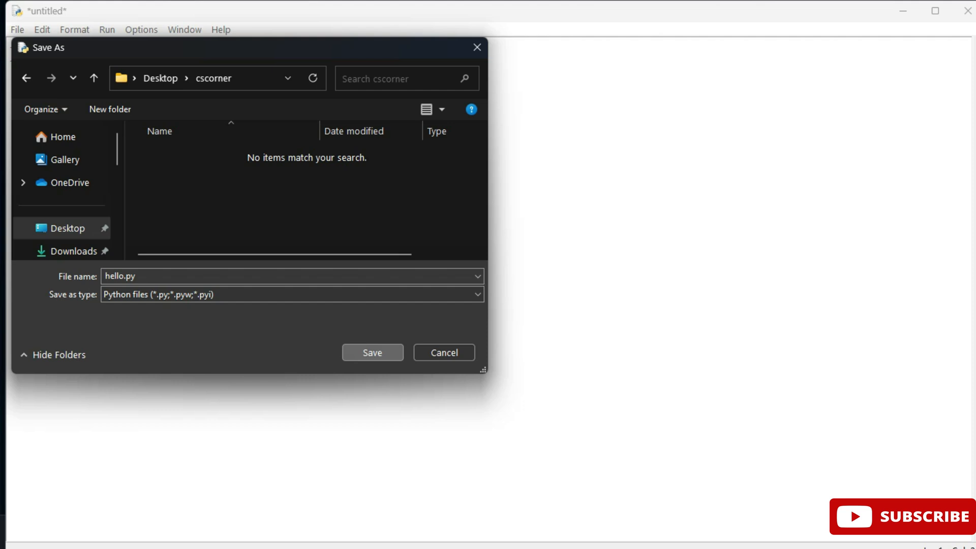
pyautogui.click(371, 353)
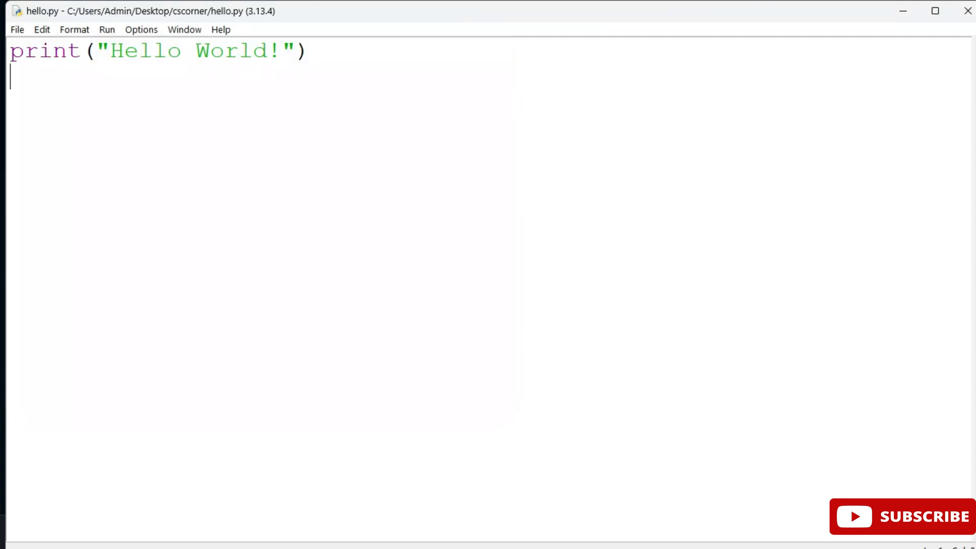
# Run hello.py with Run Module so the shell prints Hello World!
pyautogui.click(107, 29)
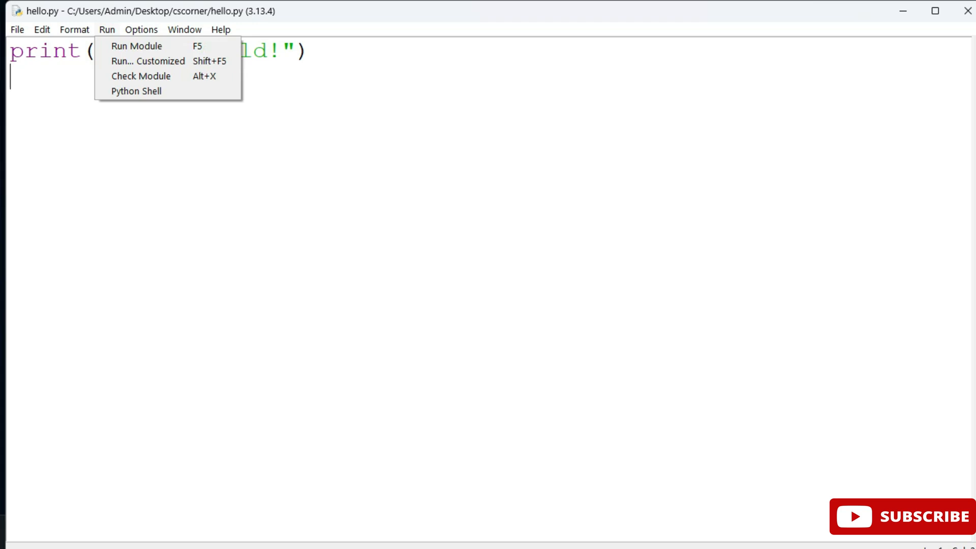
pyautogui.moveTo(136, 46)
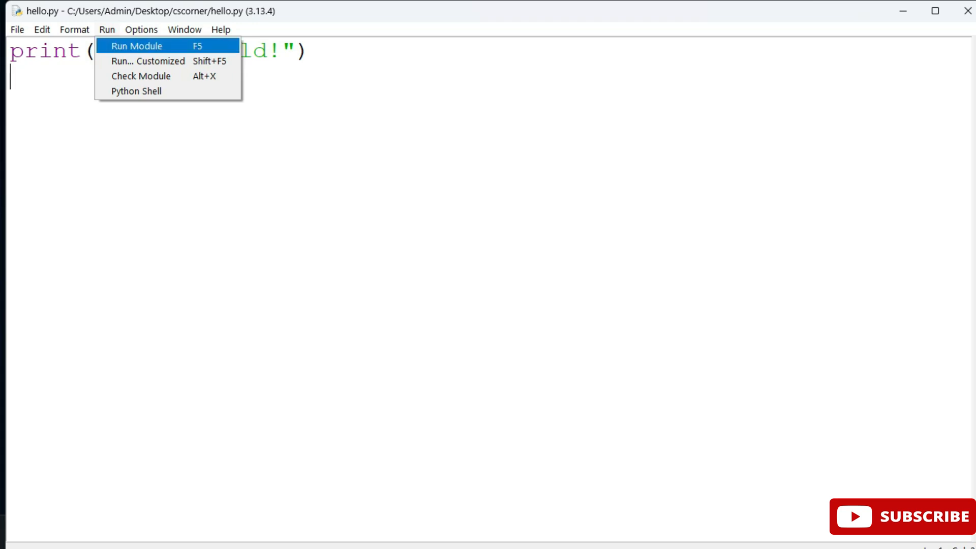
pyautogui.click(136, 46)
pyautogui.write('print("Thanks for watchi')
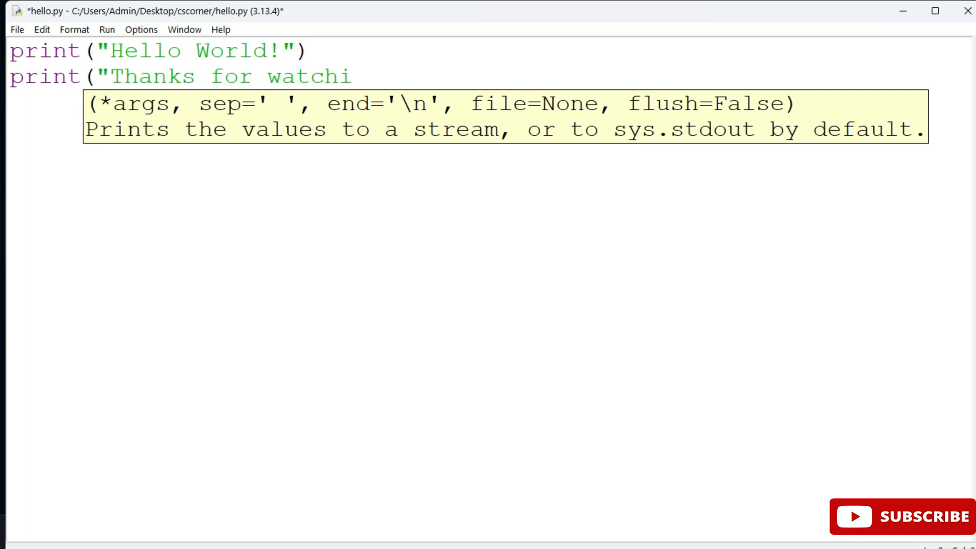
pyautogui.press('F5')
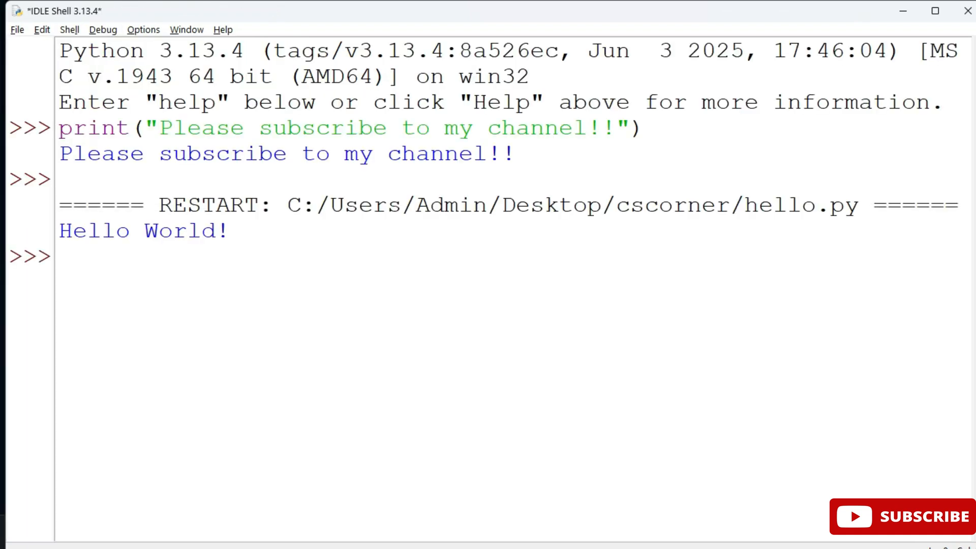
pyautogui.press('F5')
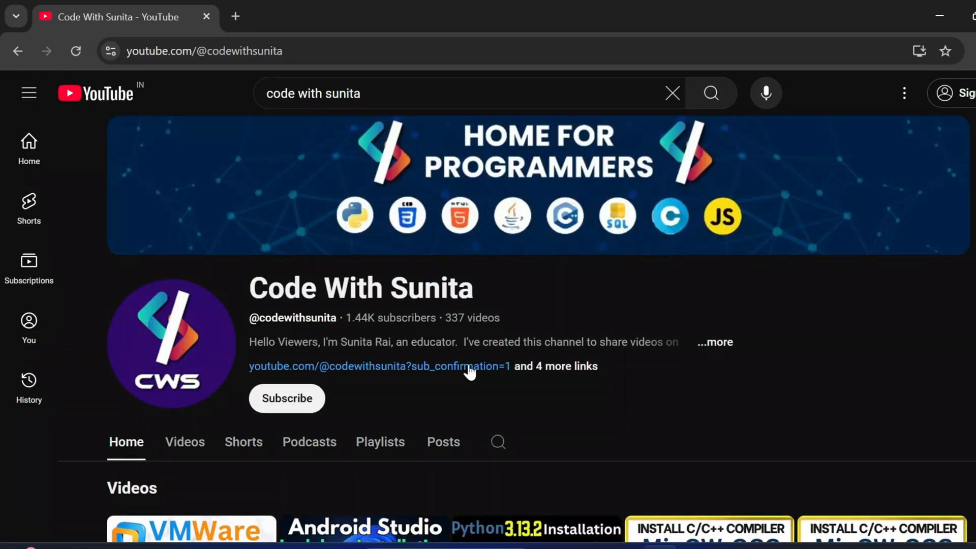
# Browse the first channel's playlists and videos, then the CS CORNER Sunita Rai channel's videos and playlists
pyautogui.click(379, 442)
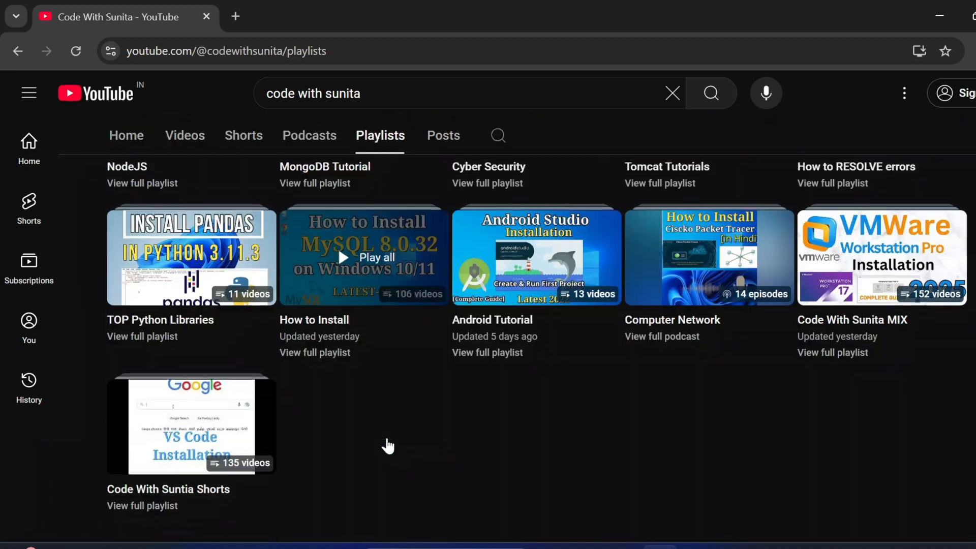
pyautogui.click(184, 135)
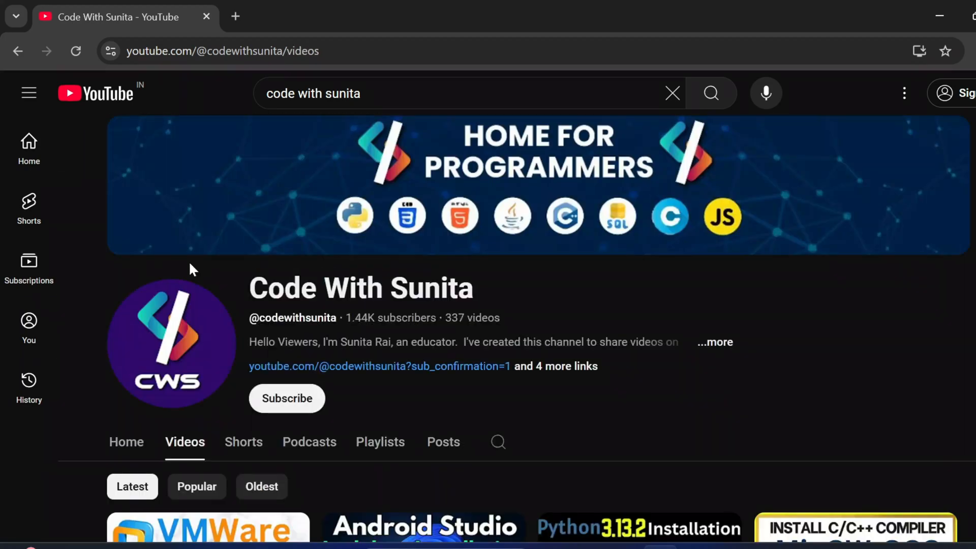
pyautogui.moveTo(286, 398)
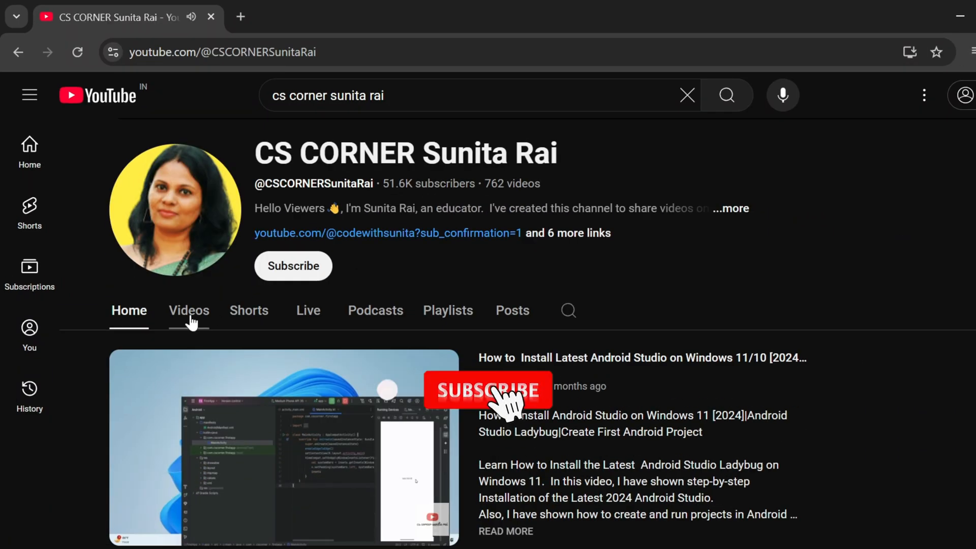
pyautogui.click(189, 310)
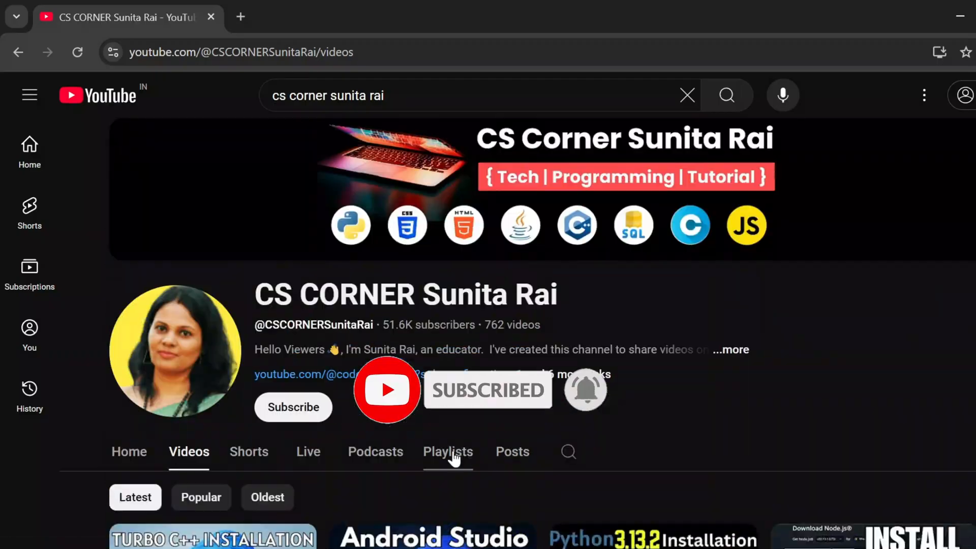
pyautogui.click(448, 451)
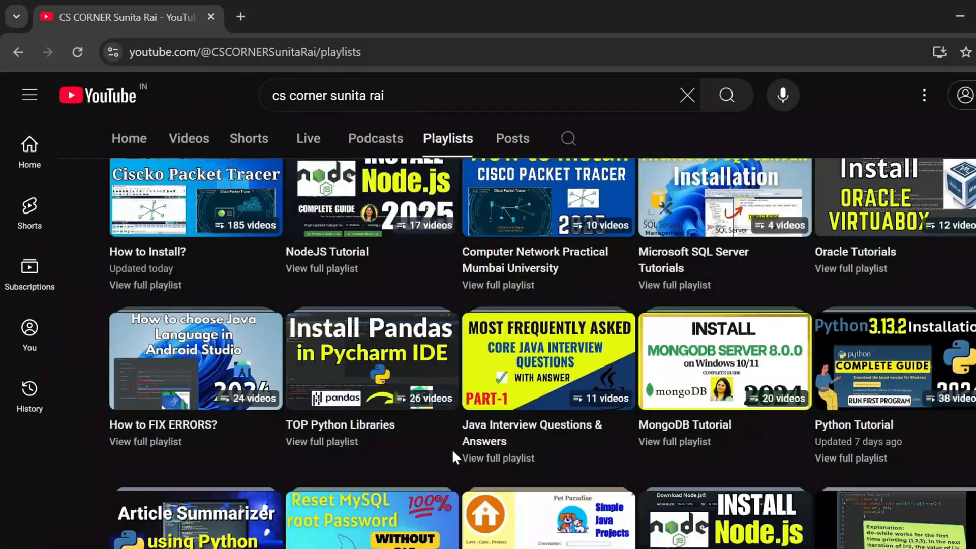